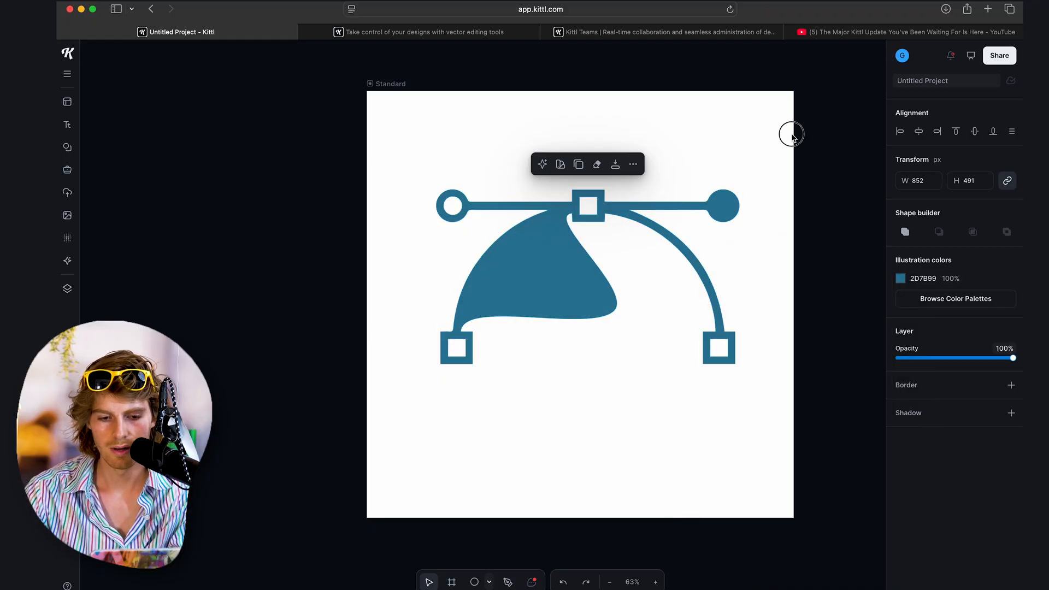
- Select the blue pen-tool illustration on the canvas for editing
left_click(660, 238)
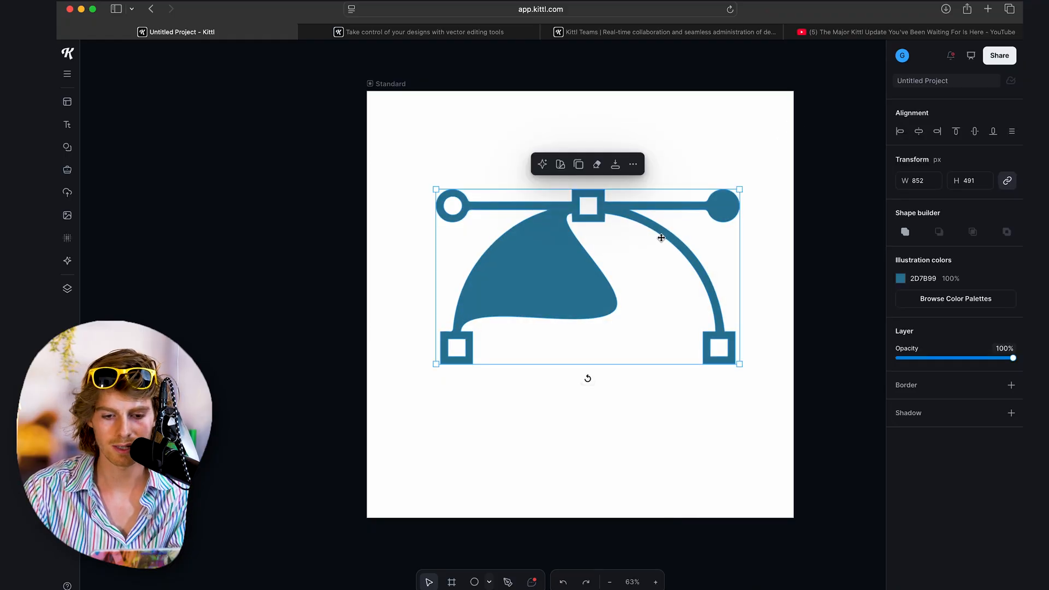